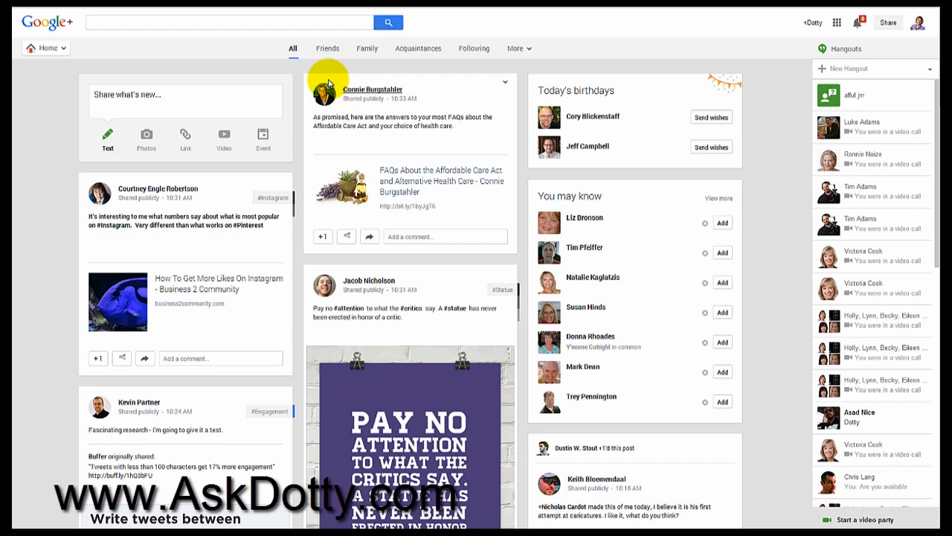
Step: Open the Google+ navigation menu from the Home dropdown
left_click(43, 48)
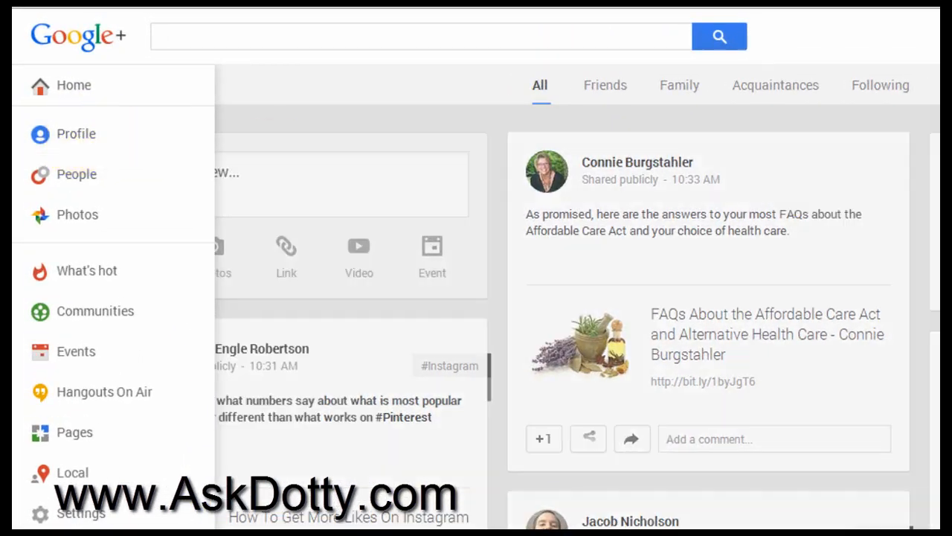
Step: Go to your profile and scroll down the About page to the Links card
left_click(75, 134)
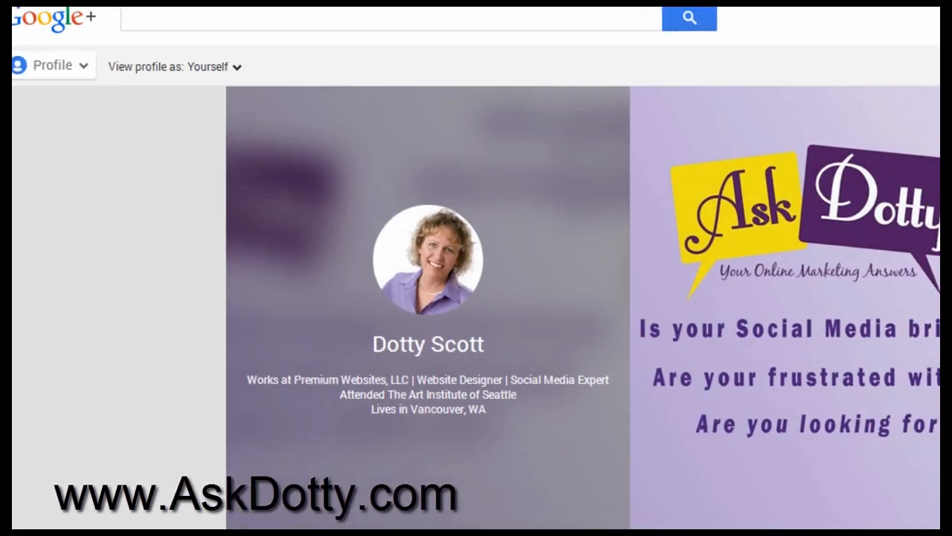
scroll("down", 3)
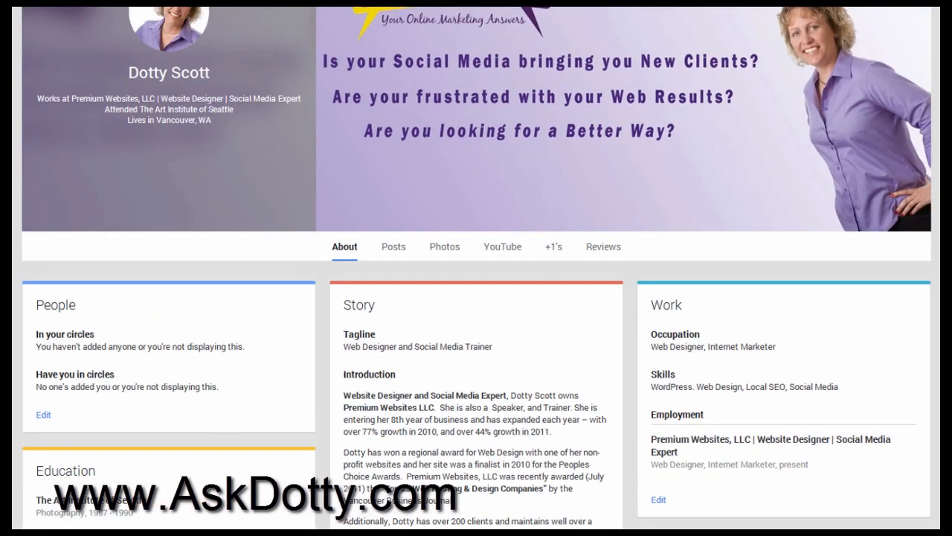
scroll("down", 3)
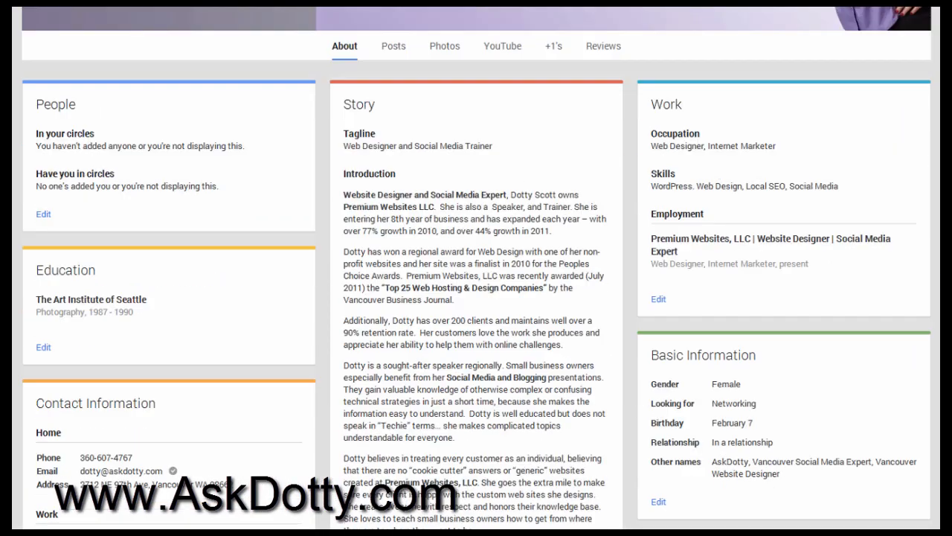
scroll("down", 3)
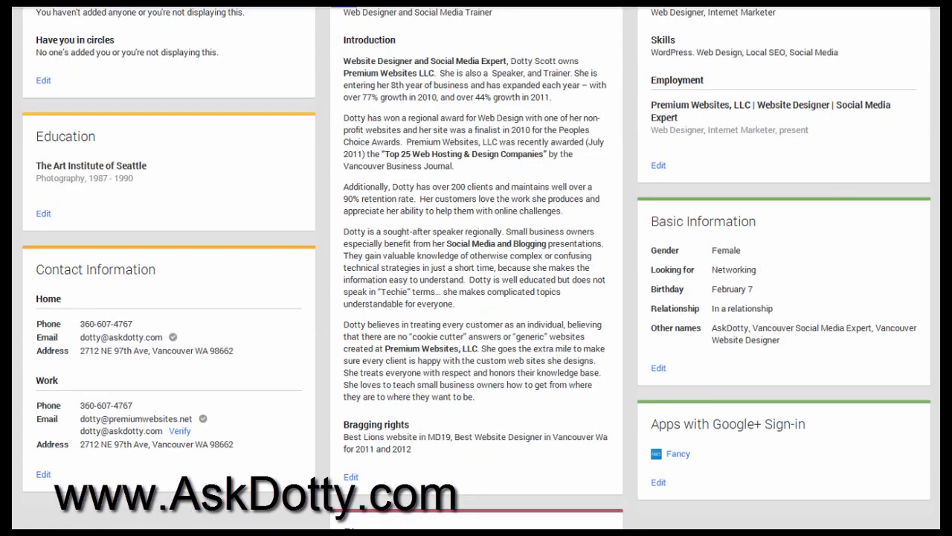
scroll("down", 3)
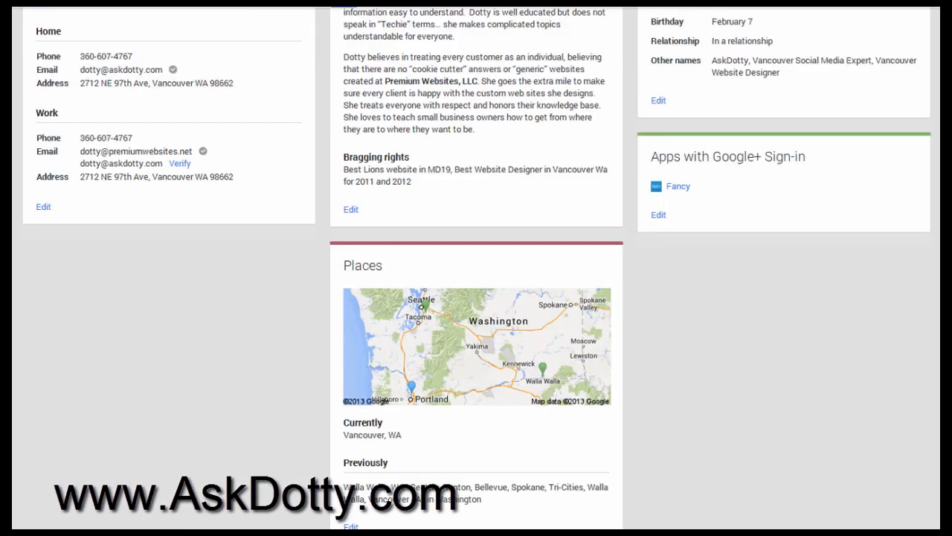
scroll("down", 3)
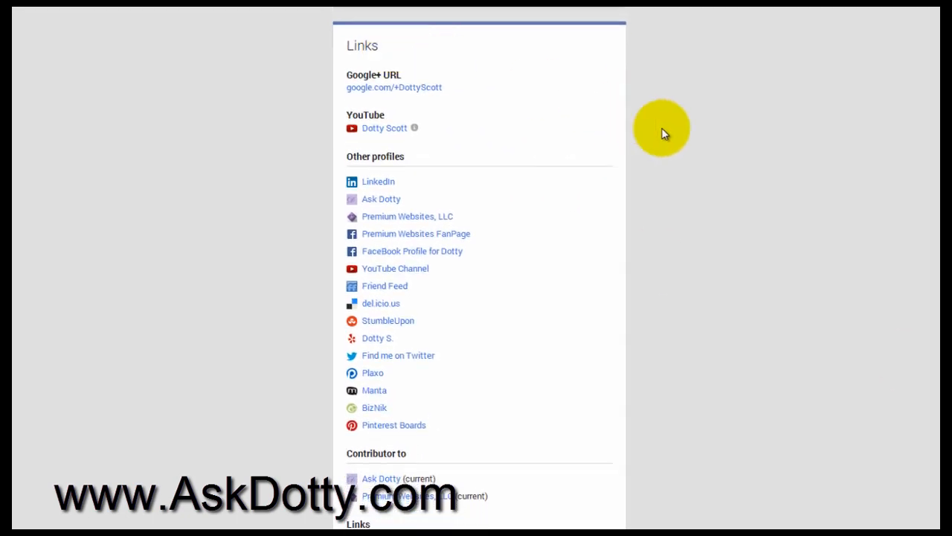
Step: Scroll to the bottom of the Links card and edit it
scroll("down", 3)
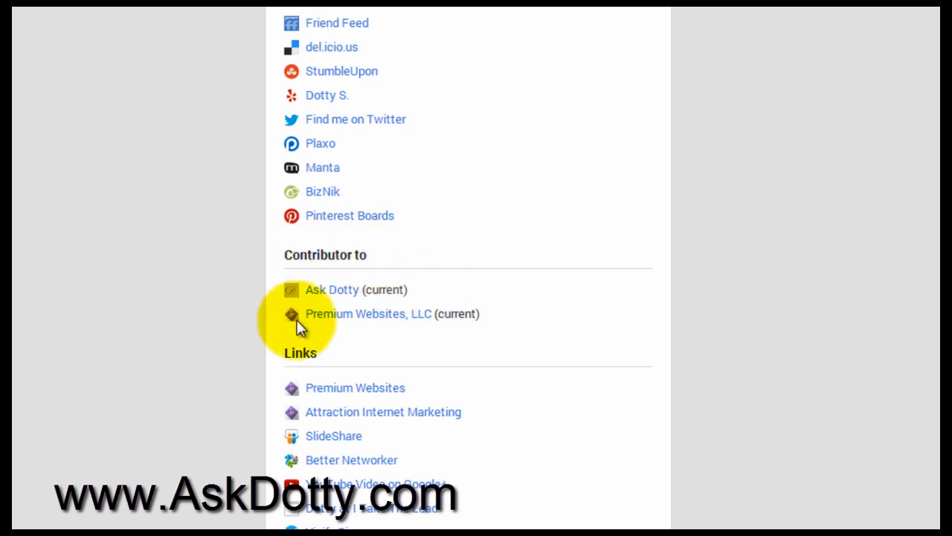
mouse_move(342, 328)
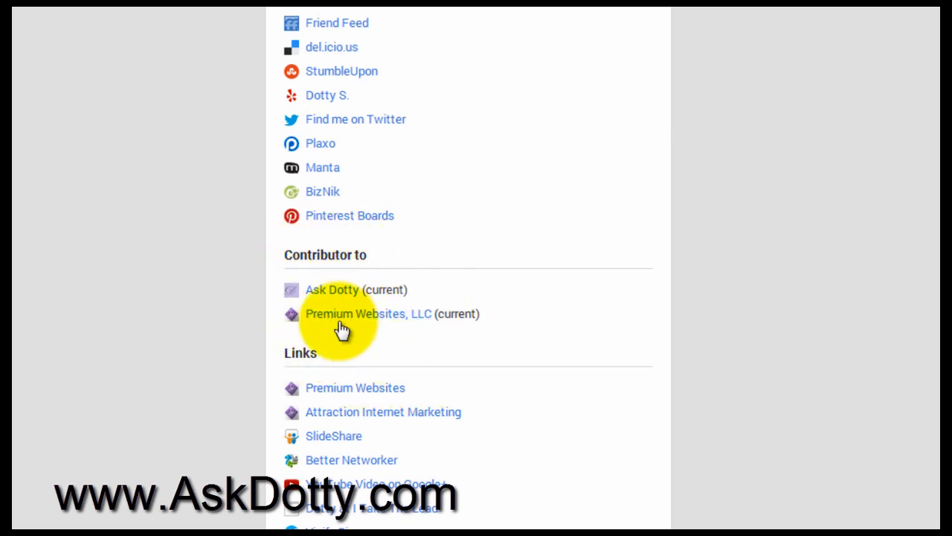
mouse_move(338, 344)
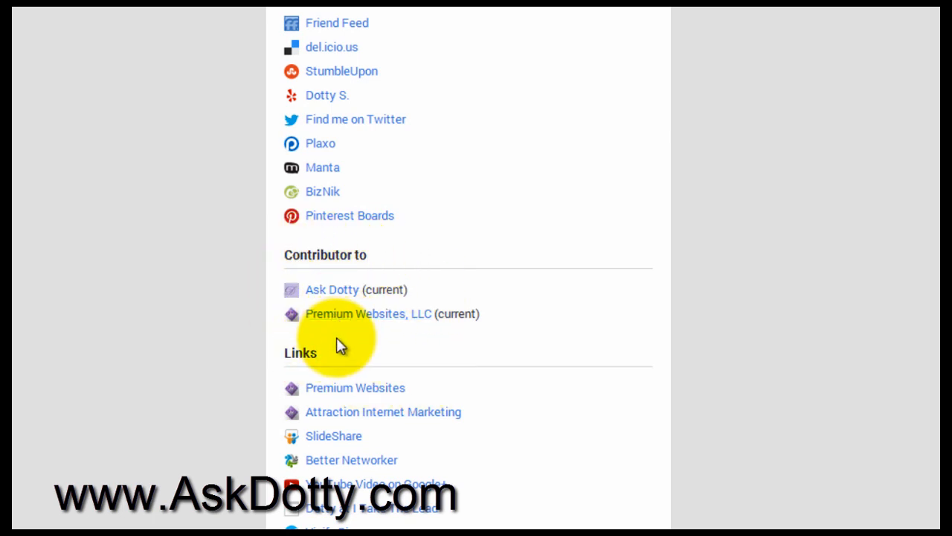
scroll("down", 3)
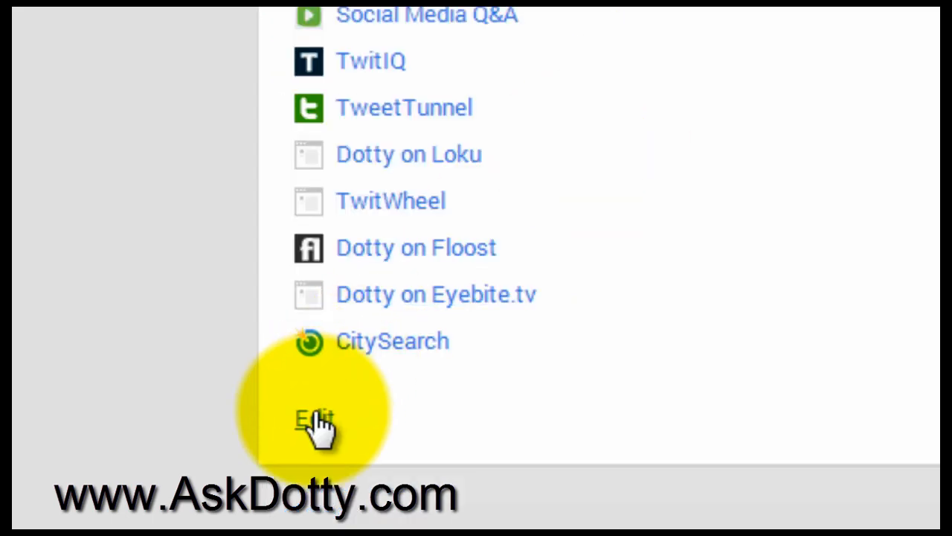
left_click(313, 416)
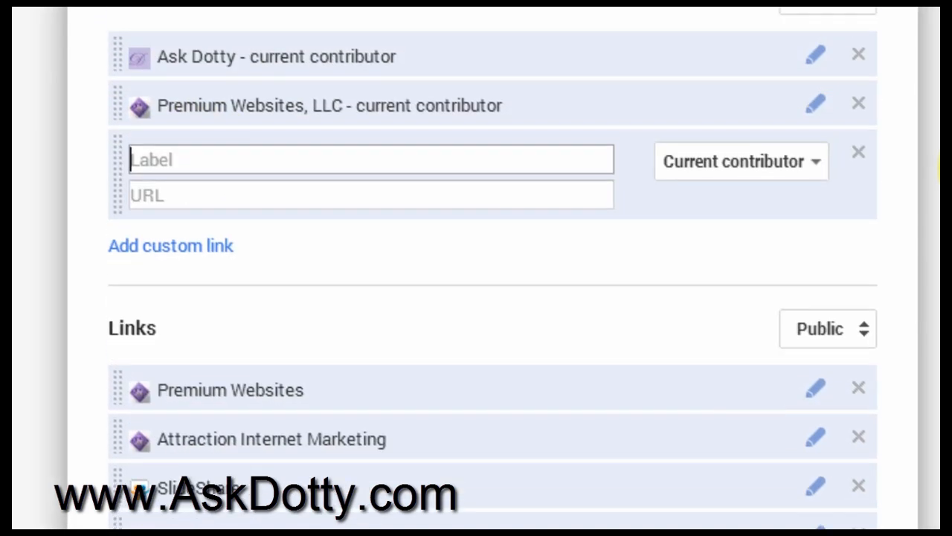
Step: Enter the custom Contributor to link's web address and save the Links editor
scroll("up", 3)
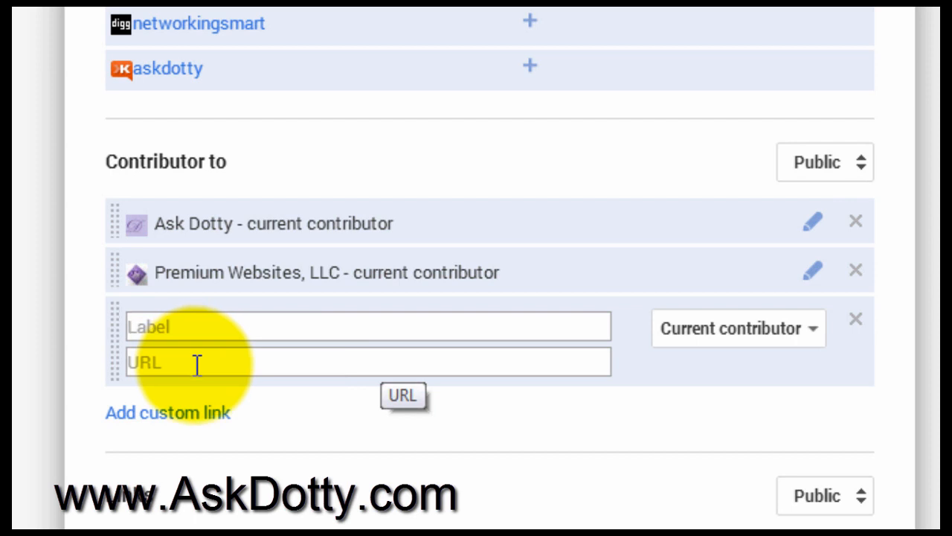
left_click(365, 326)
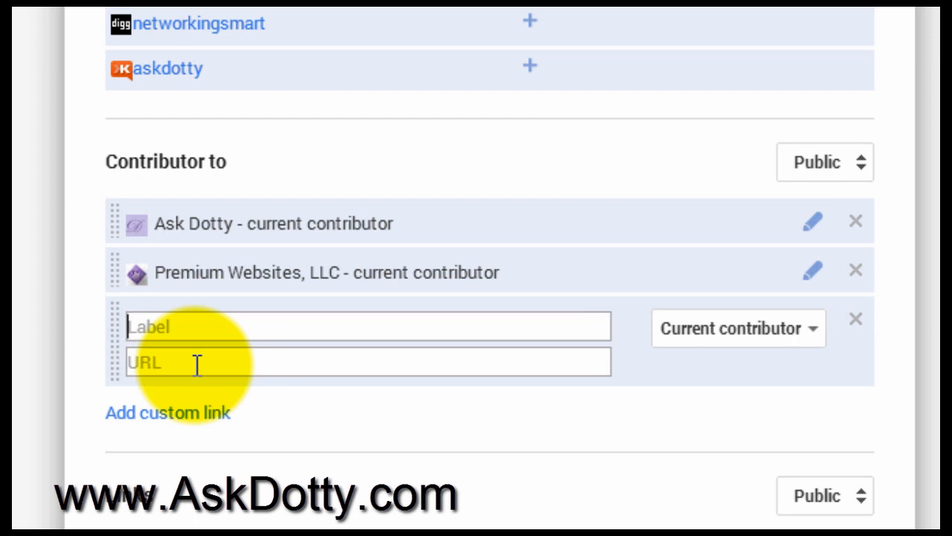
mouse_move(483, 439)
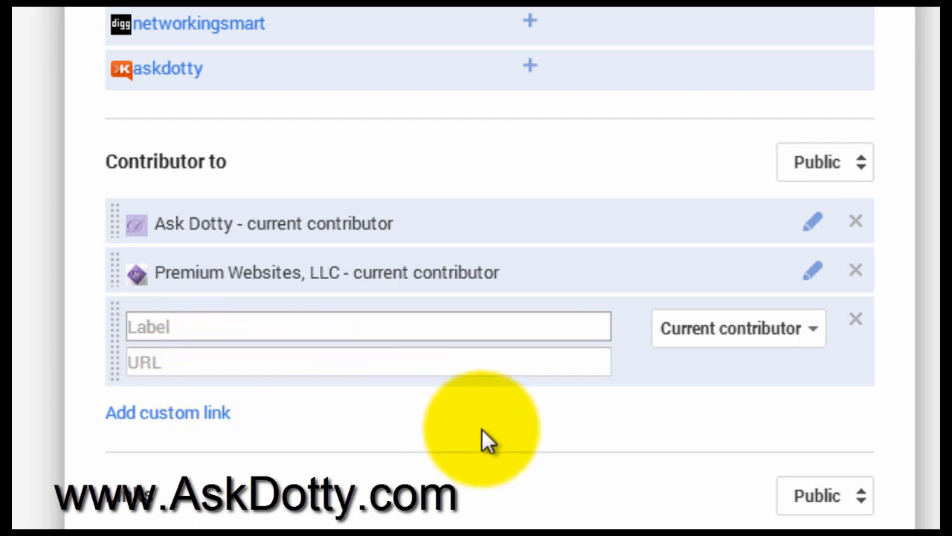
mouse_move(354, 473)
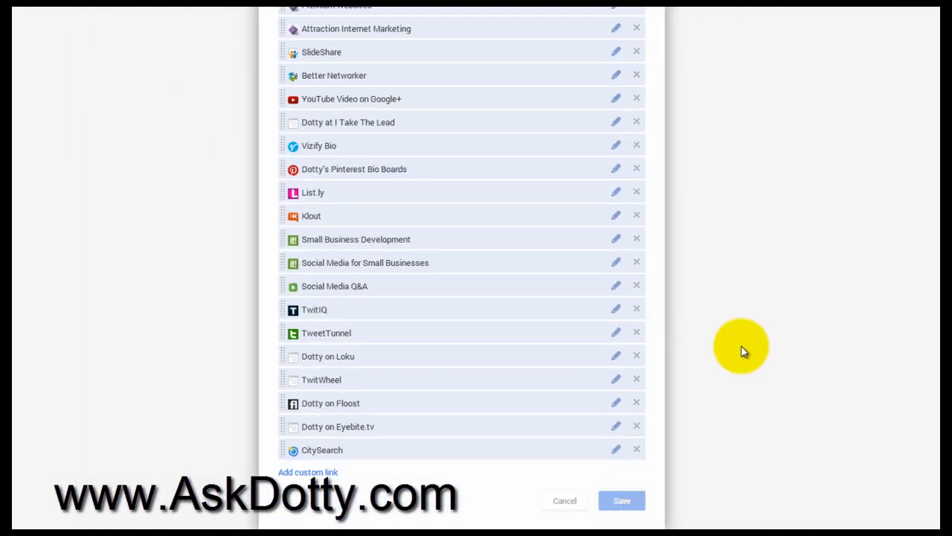
left_click(621, 500)
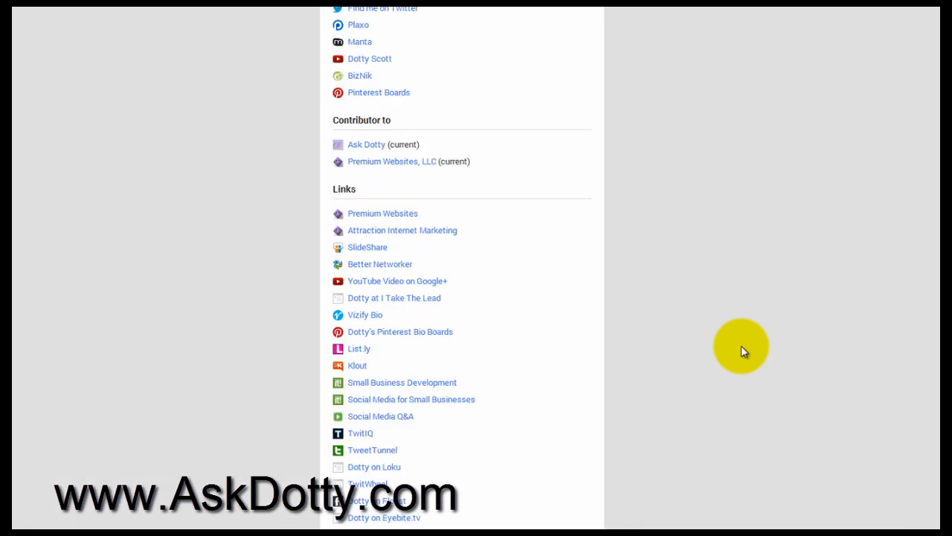
scroll("up", 3)
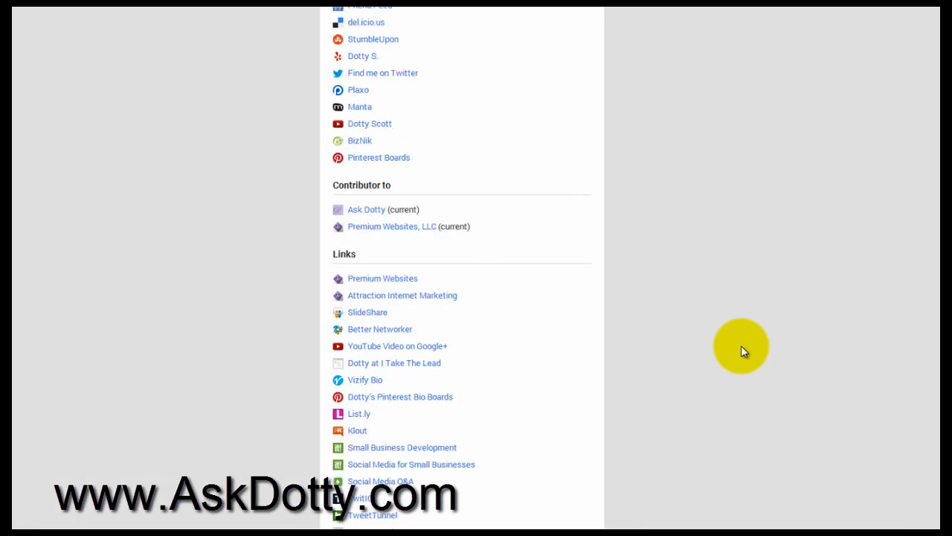